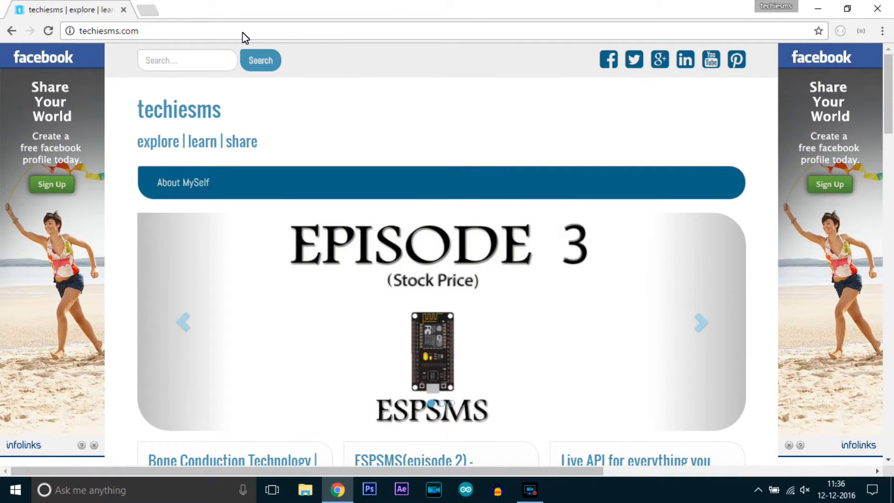
Step: Open the techiesms 'Bone Conduction Technology' blog post
scroll(down, 3)
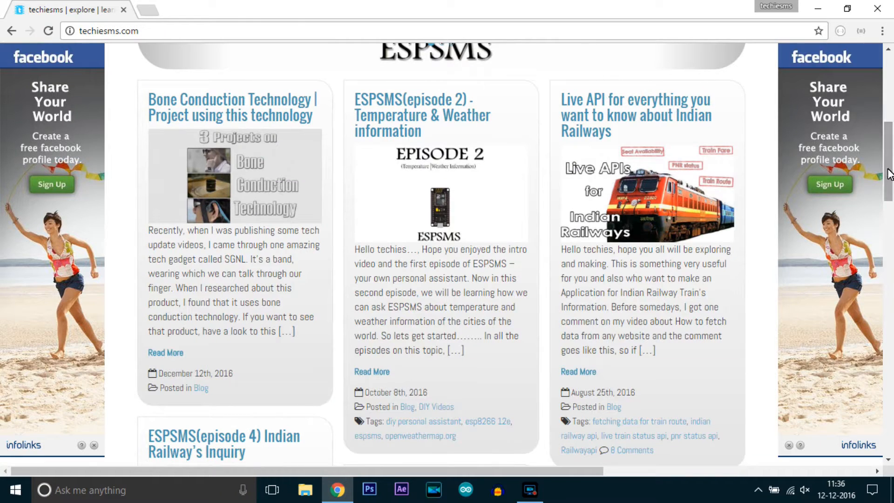
click(422, 114)
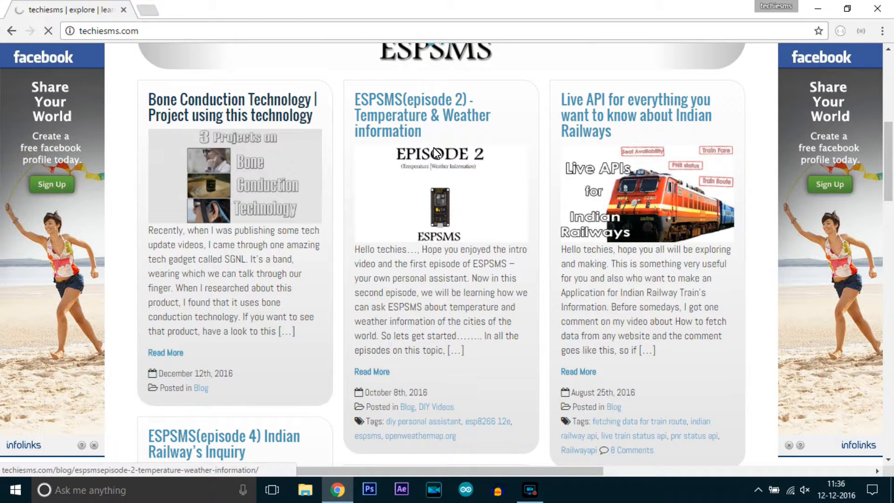
click(233, 107)
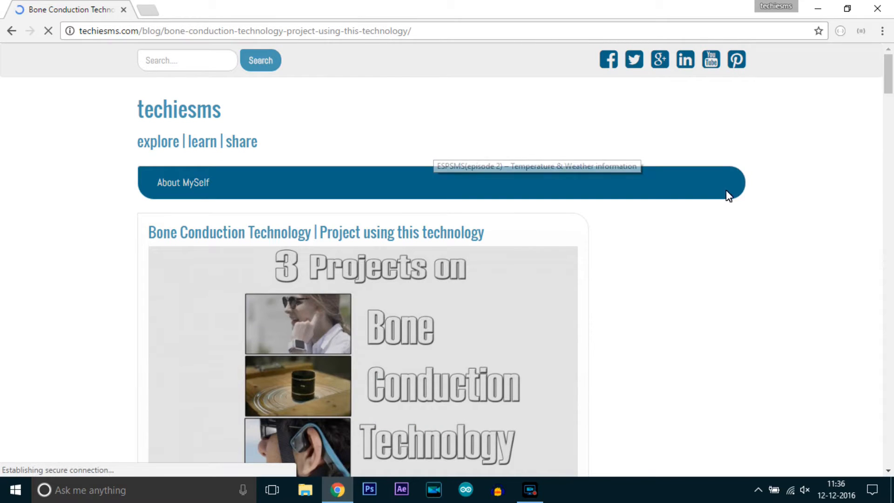
Step: Scroll to the 'What is Bone Conduction Technology?' section with the ear diagram
scroll(down, 3)
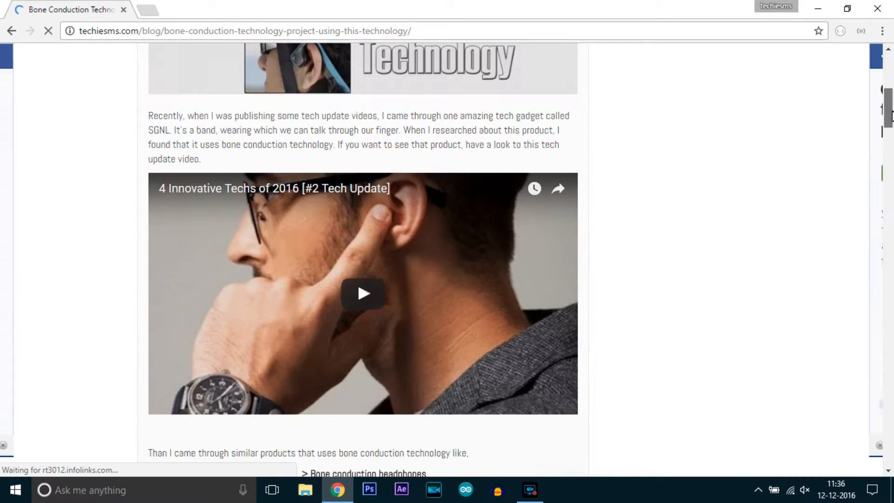
scroll(down, 3)
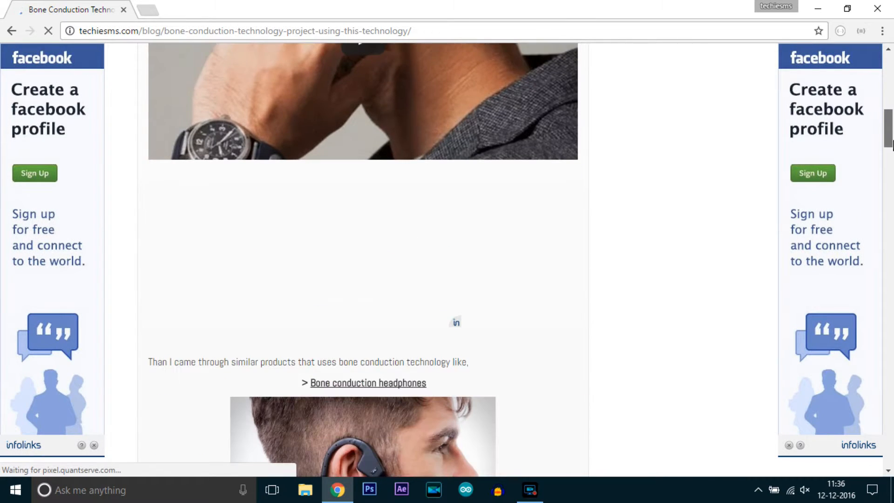
scroll(down, 3)
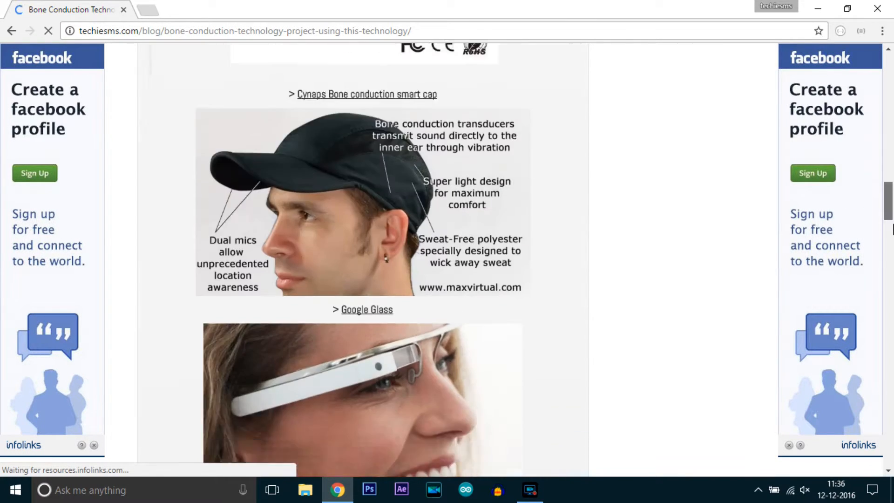
scroll(up, 3)
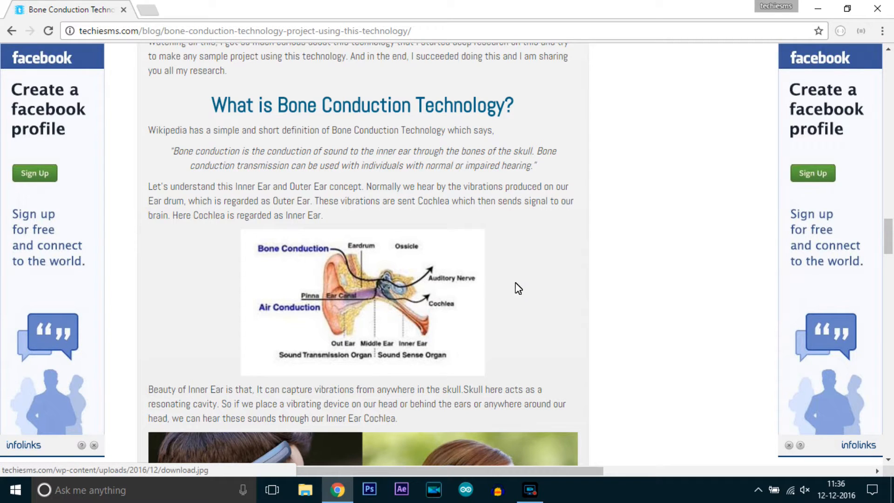
mouse_move(350, 346)
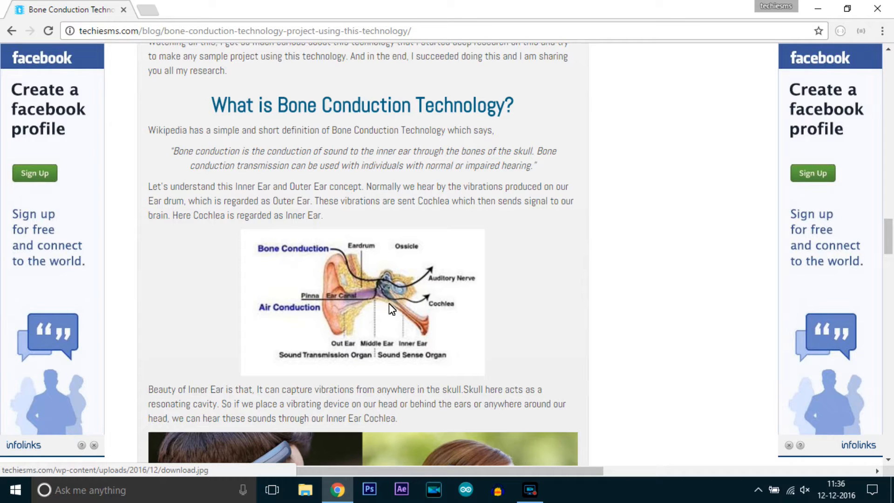
mouse_move(406, 300)
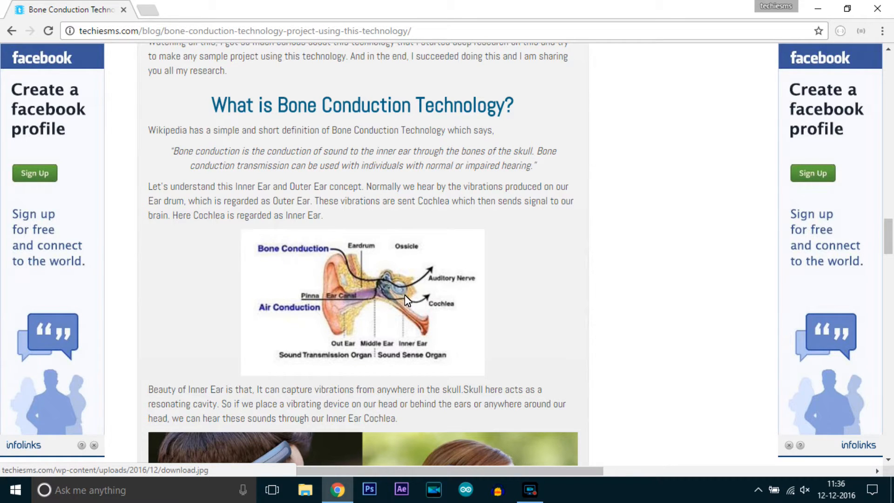
mouse_move(406, 302)
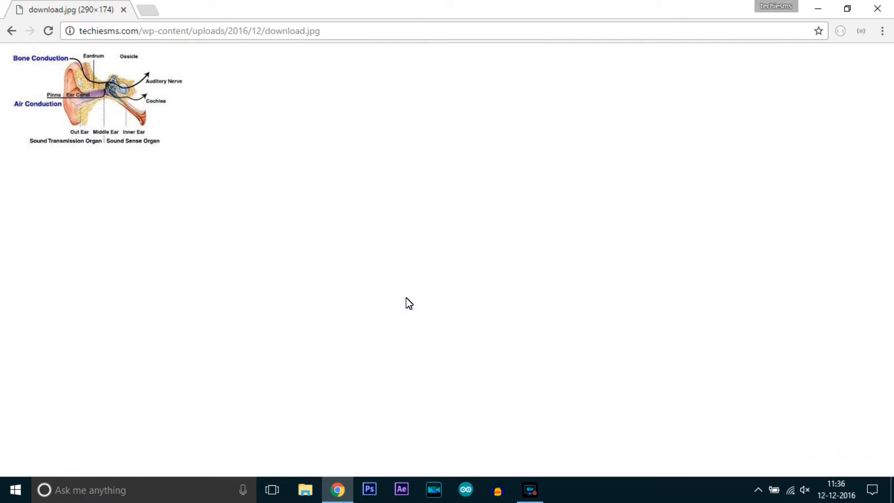
Step: Enlarge the ear anatomy diagram to its full size
click(804, 30)
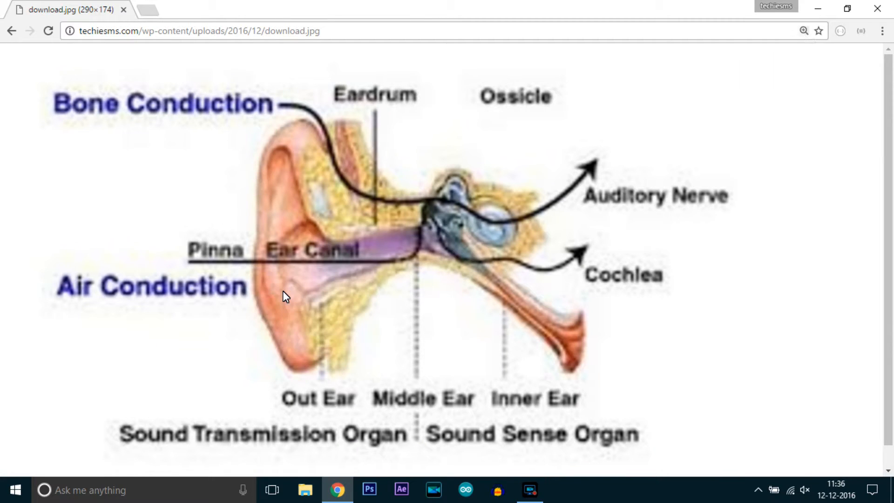
mouse_move(343, 264)
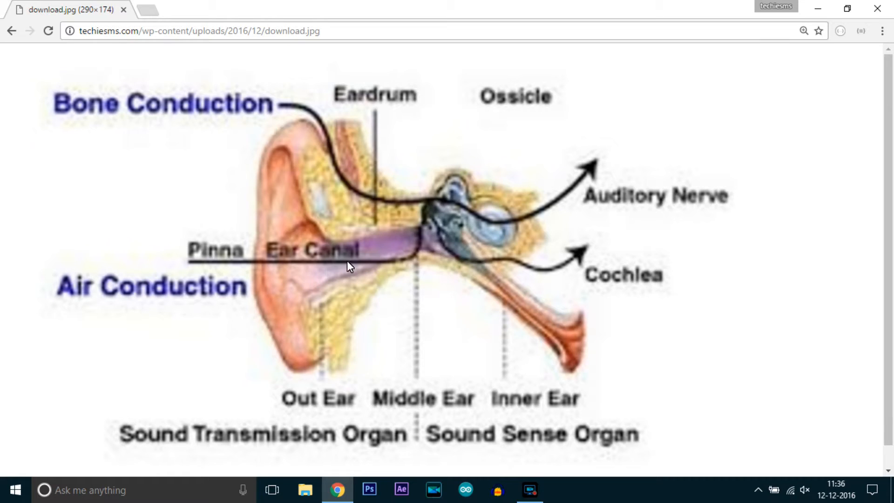
mouse_move(401, 253)
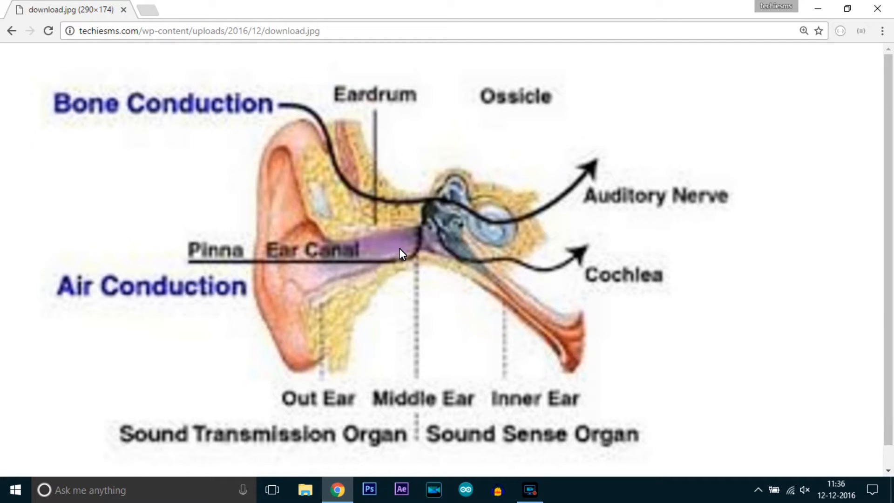
mouse_move(517, 215)
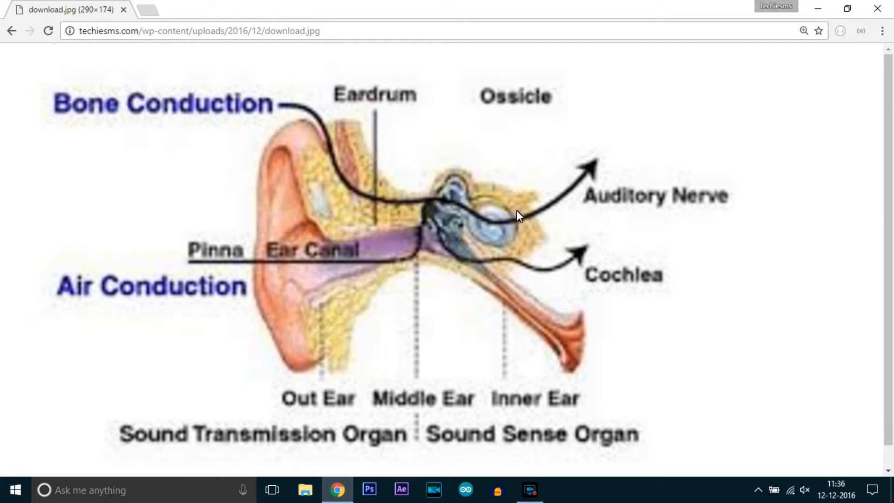
mouse_move(504, 222)
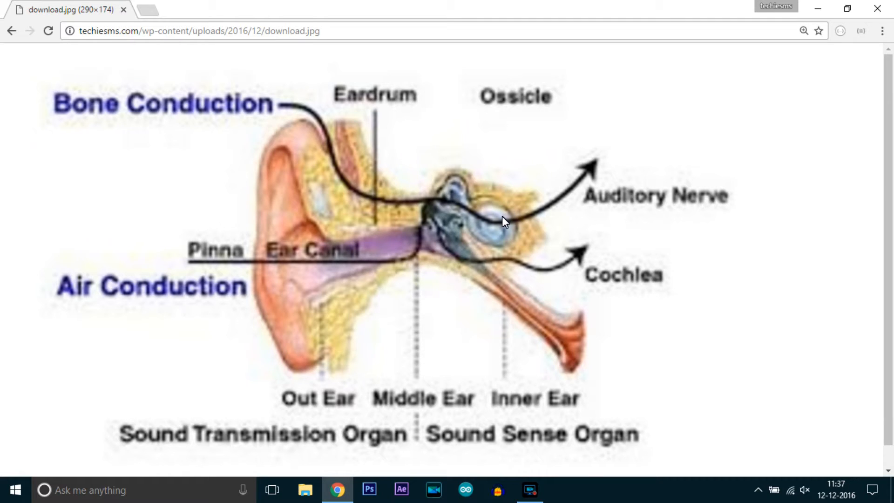
mouse_move(496, 246)
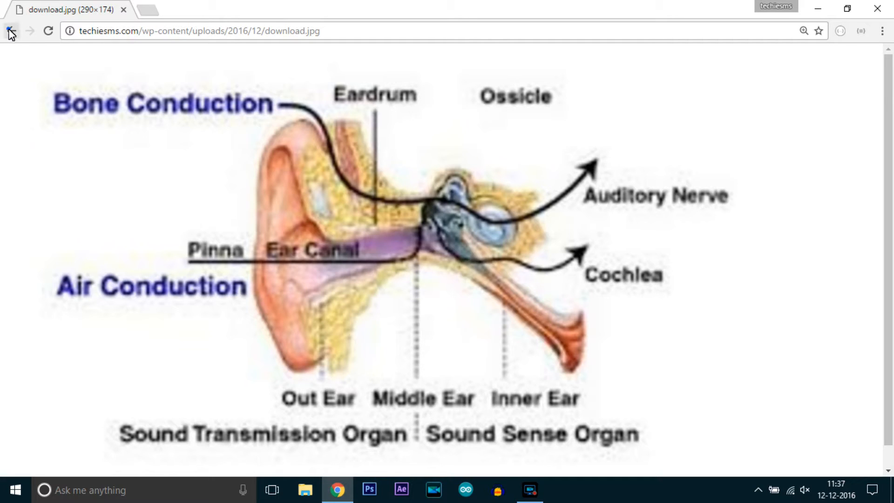
Step: Return to the article and bring up the piezo-to-audio-jack direct connection photo, connection-direct.jpg
click(11, 31)
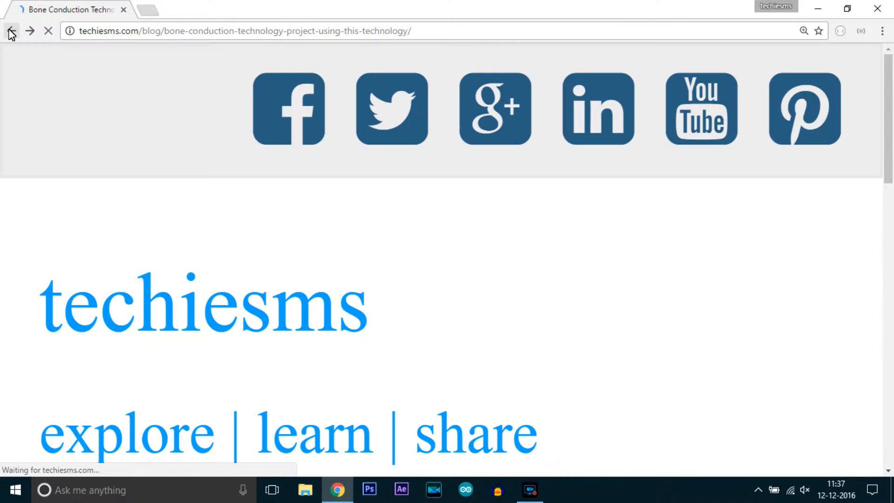
click(803, 31)
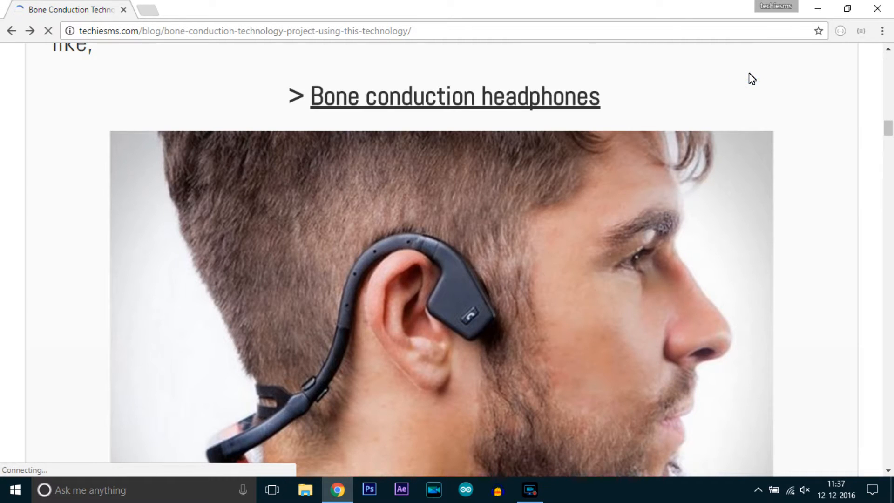
scroll(down, 3)
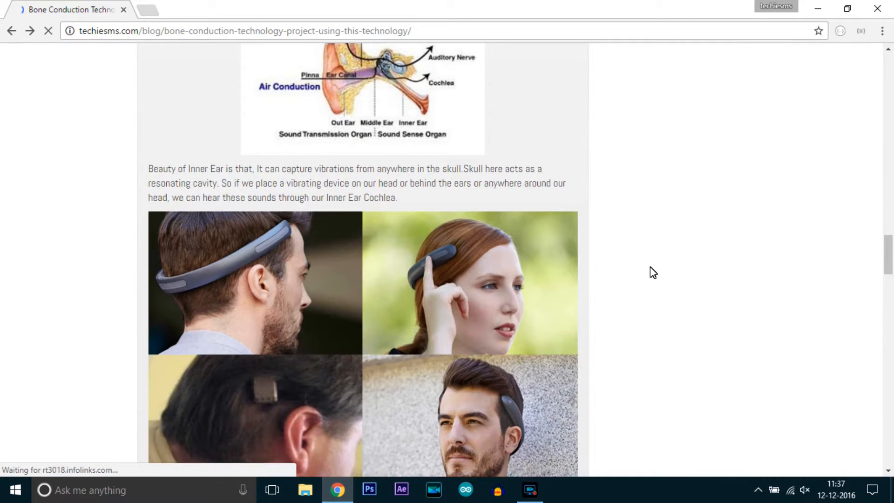
scroll(up, 3)
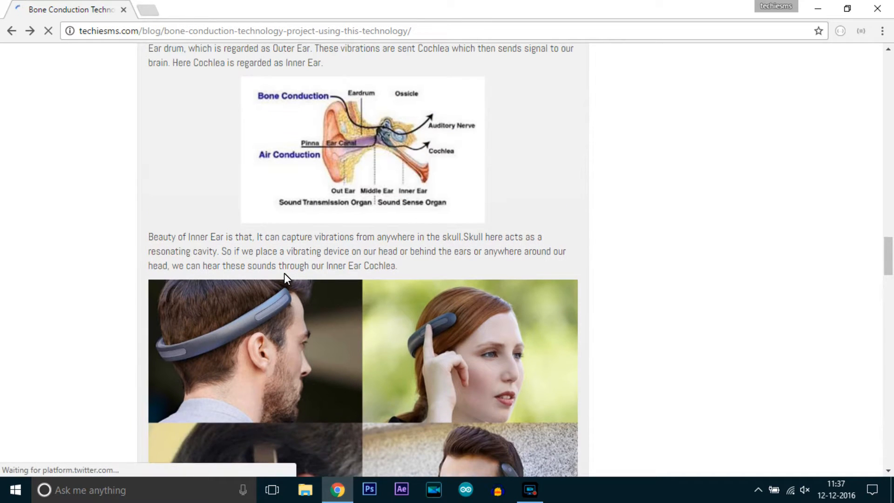
scroll(down, 3)
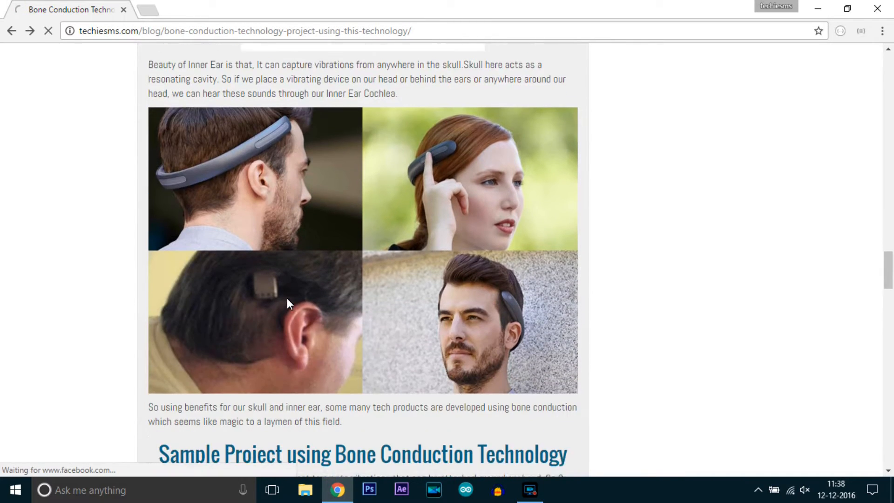
scroll(down, 3)
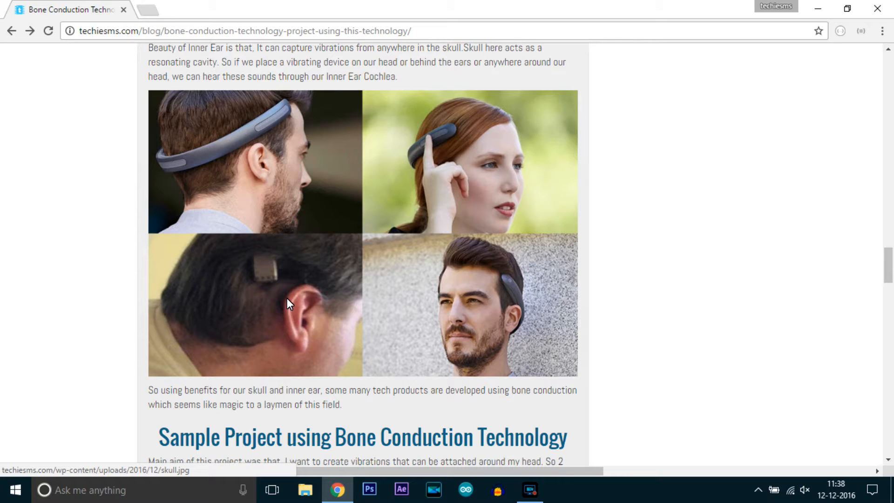
scroll(down, 3)
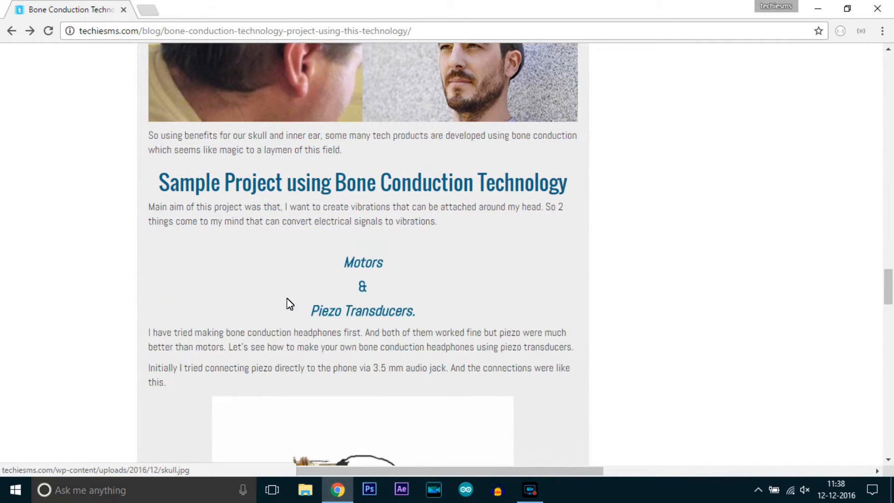
scroll(down, 3)
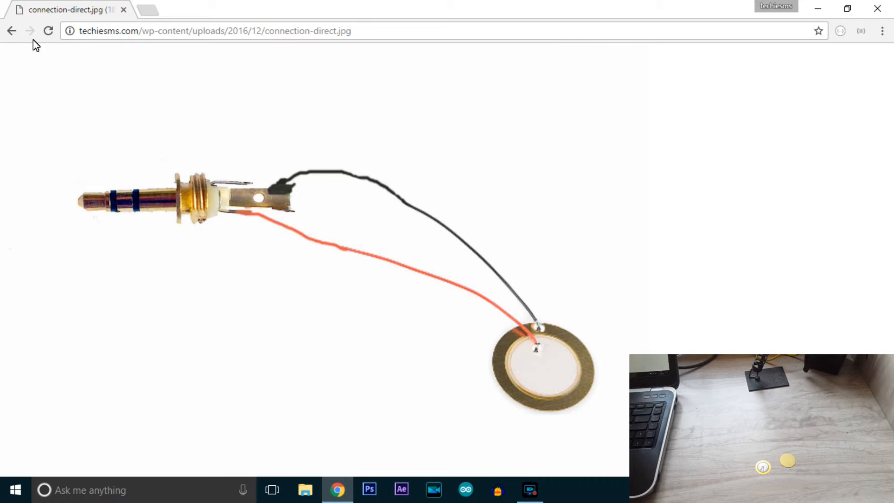
Step: Go back to the article and scroll past the PAM8403 photo to the amplifier circuit image
click(12, 31)
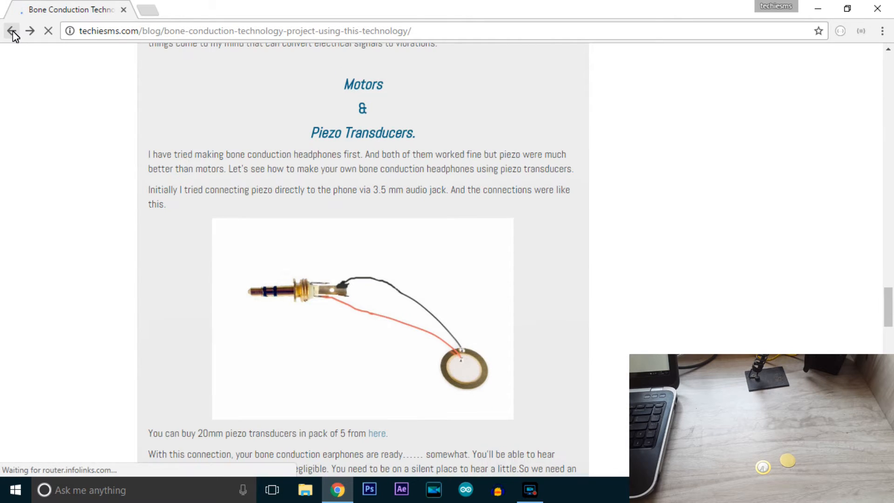
click(11, 31)
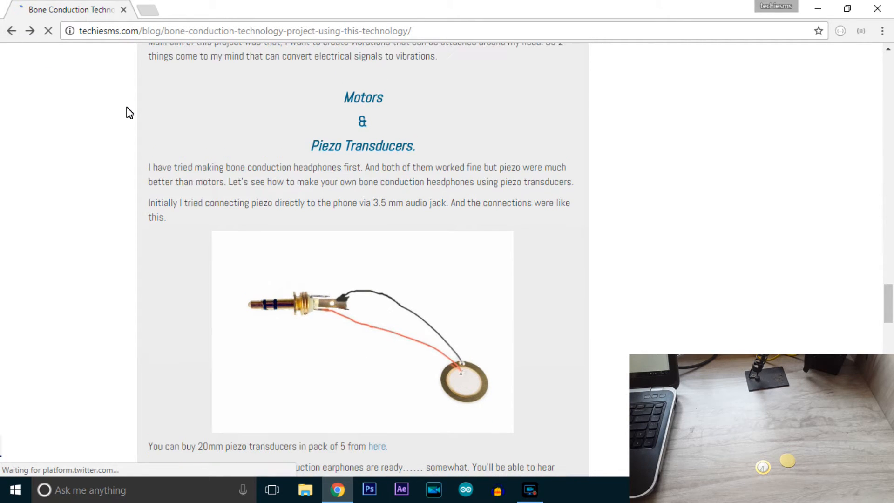
scroll(down, 3)
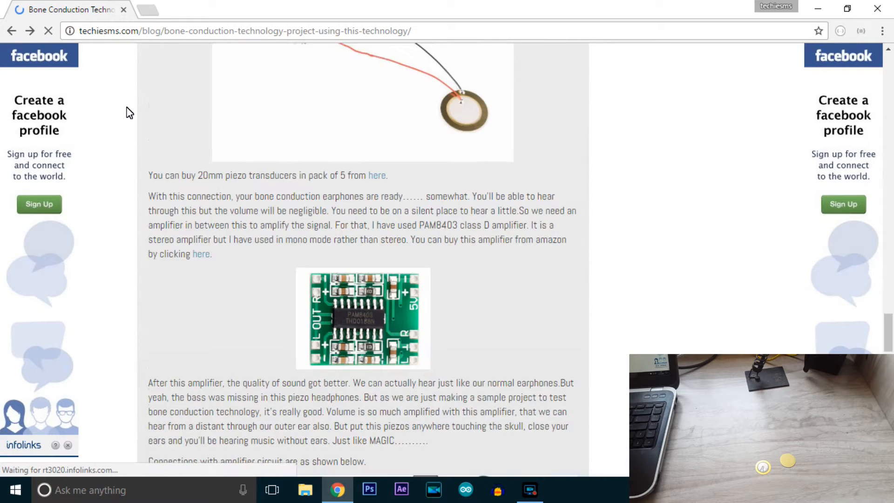
scroll(down, 3)
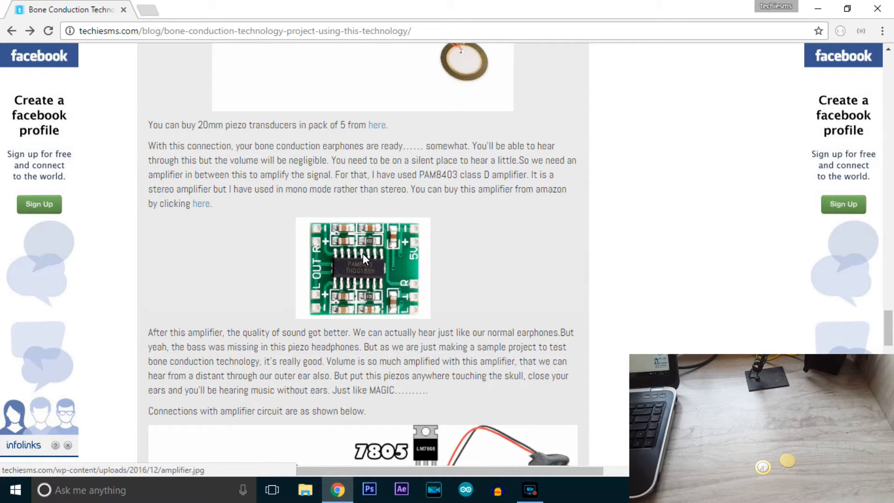
scroll(down, 3)
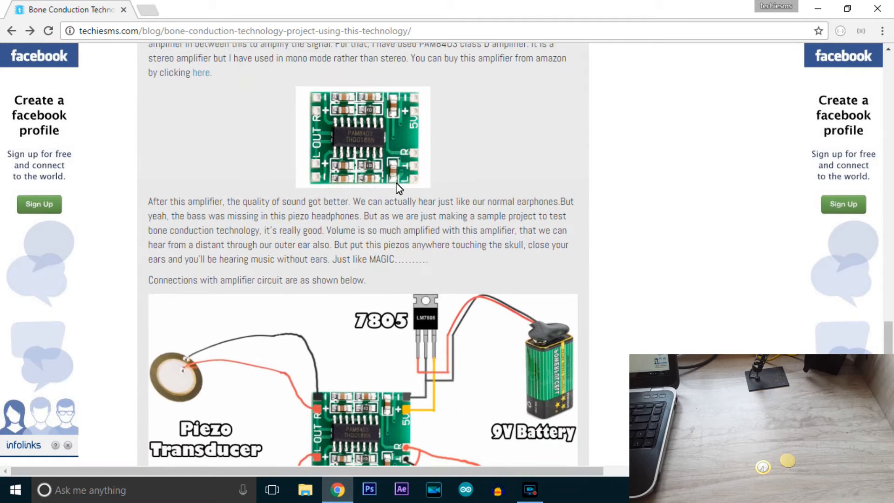
scroll(down, 3)
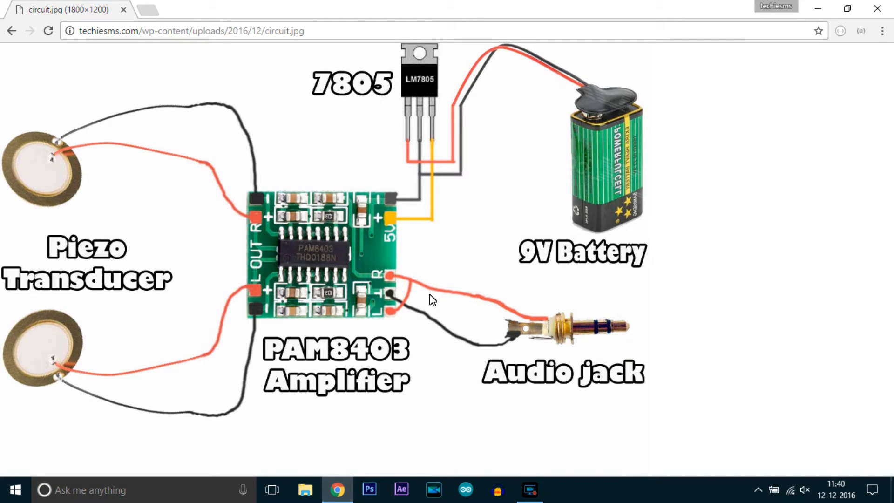
mouse_move(509, 333)
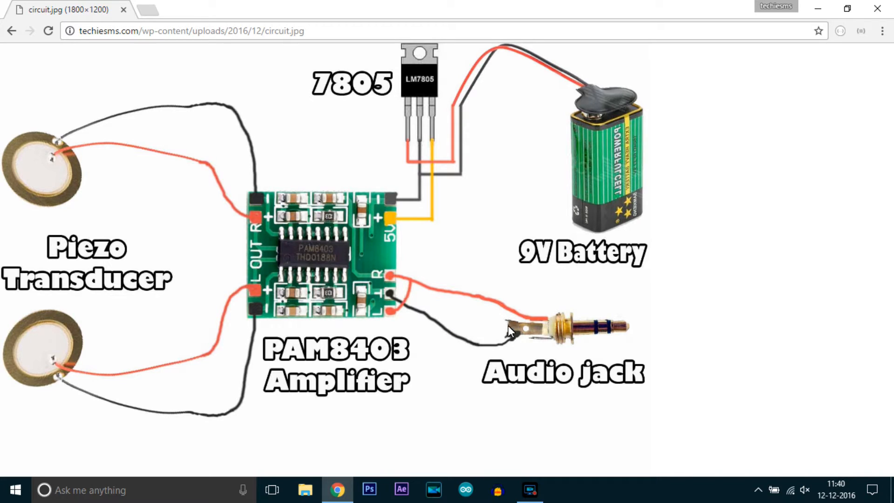
mouse_move(526, 323)
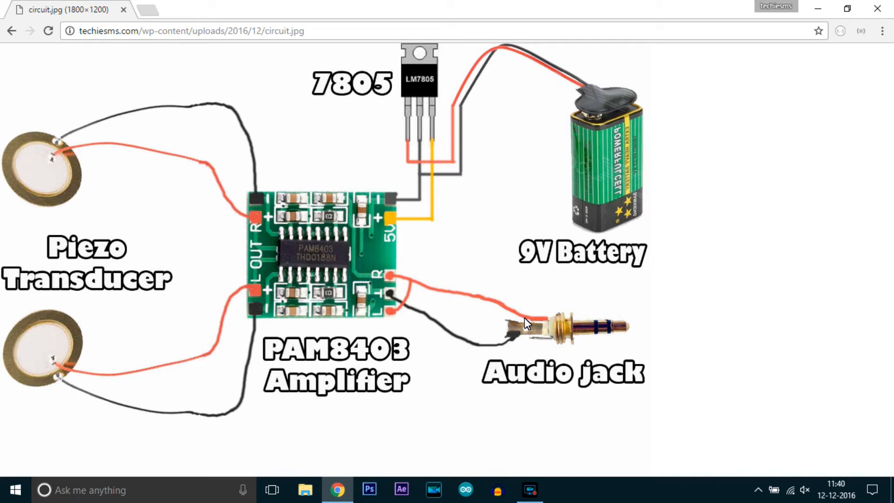
mouse_move(520, 318)
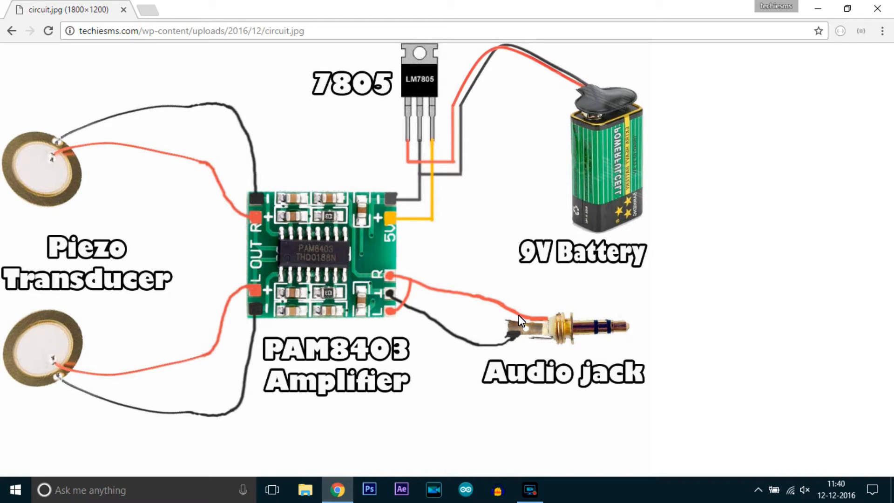
mouse_move(574, 336)
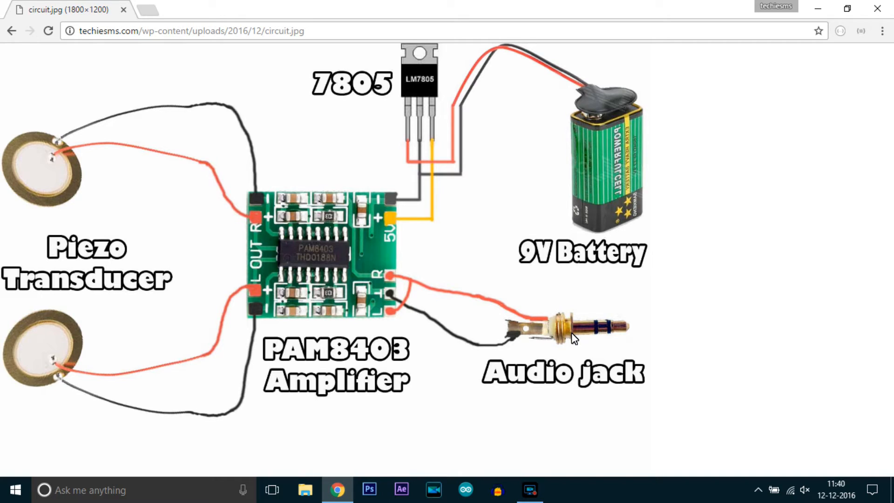
mouse_move(425, 295)
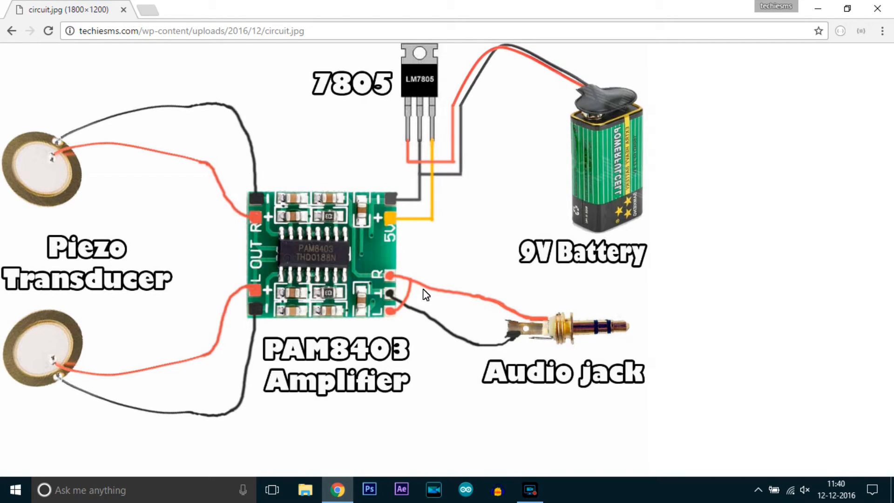
mouse_move(399, 300)
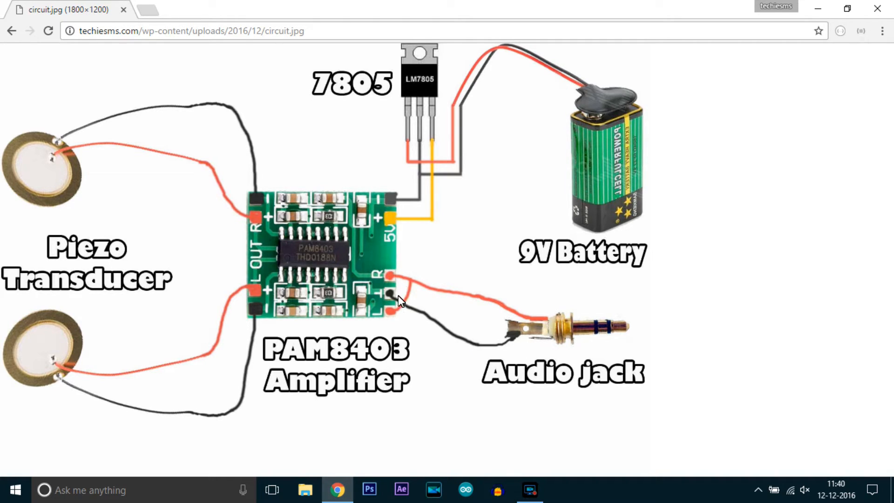
mouse_move(527, 339)
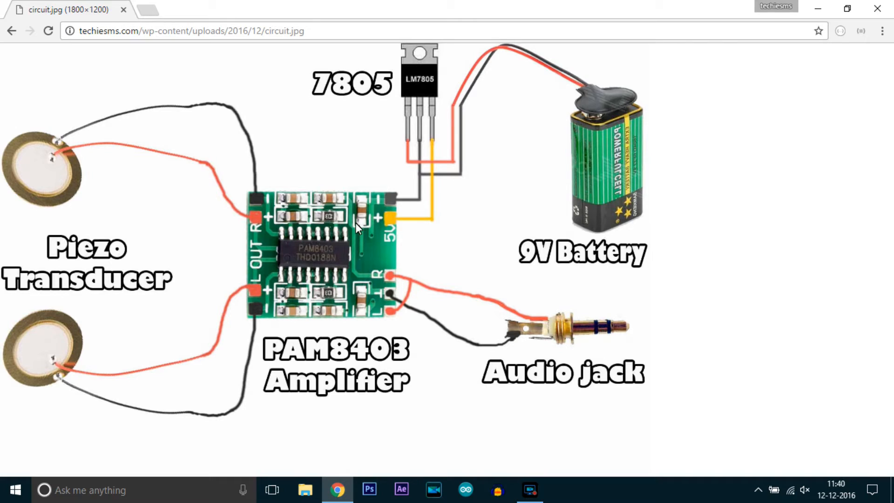
mouse_move(388, 97)
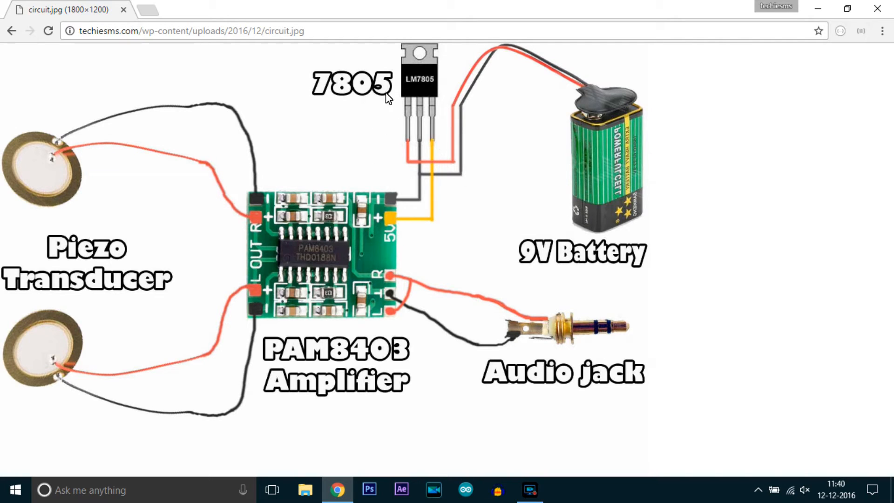
mouse_move(422, 117)
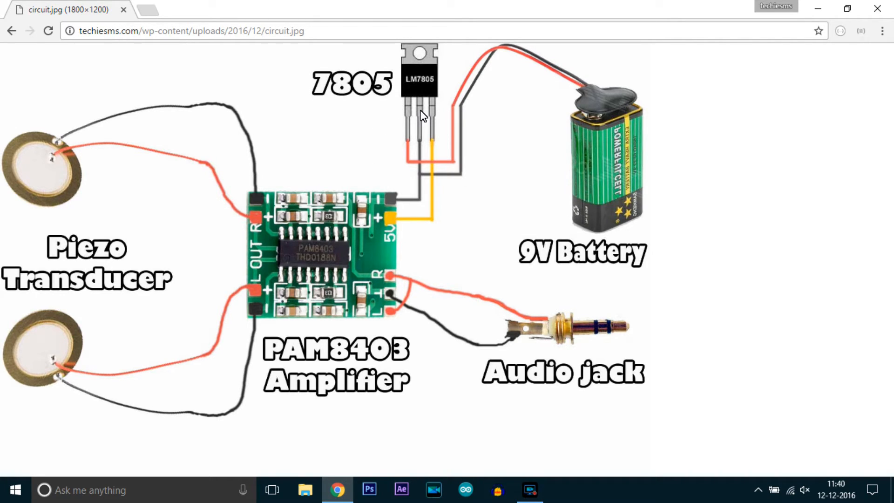
mouse_move(317, 218)
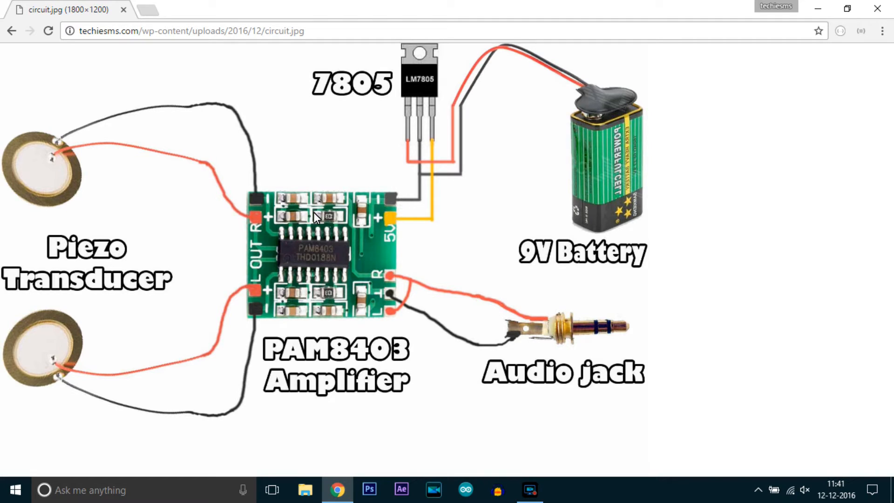
mouse_move(256, 211)
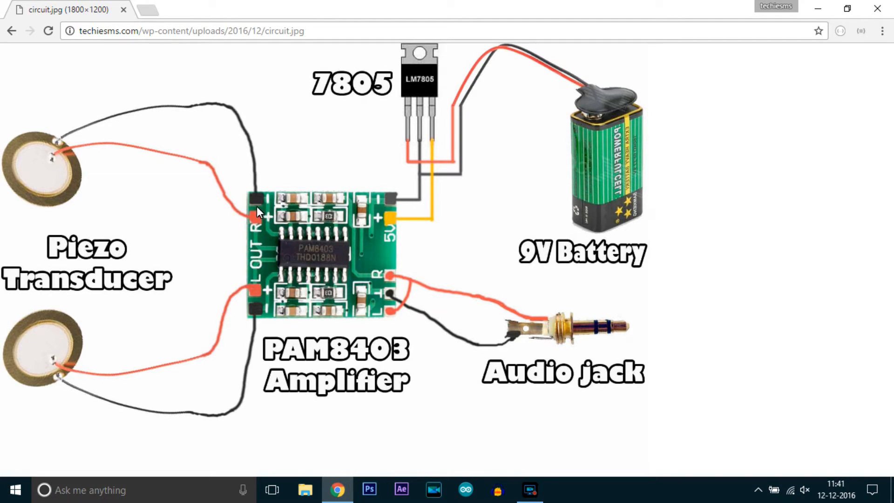
mouse_move(312, 424)
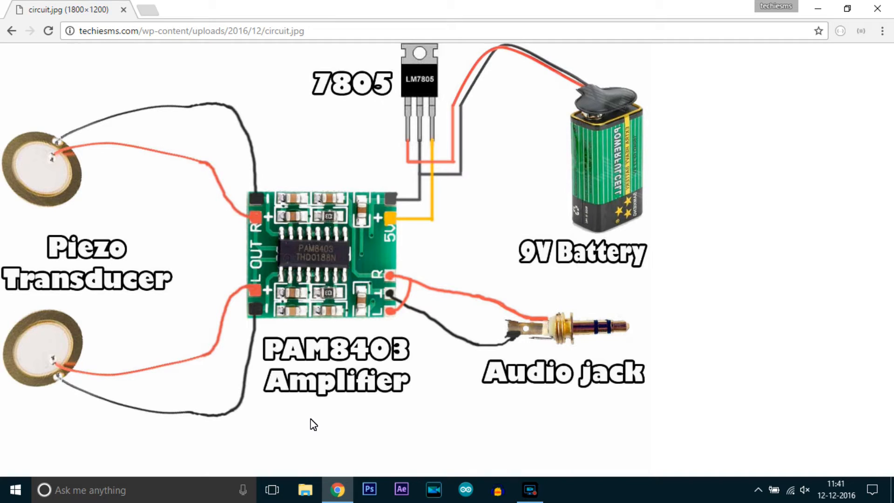
mouse_move(157, 312)
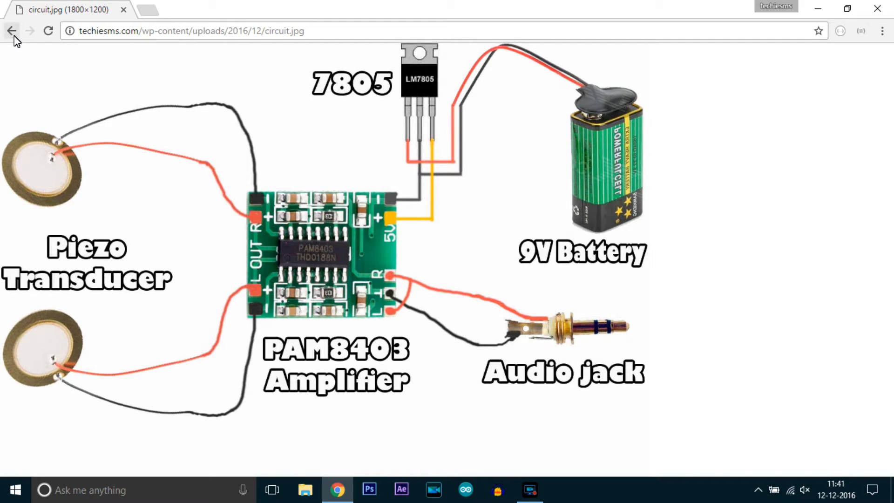
Step: Leave the diagram and return to the article's PAM8403 amplifier connections section
click(12, 31)
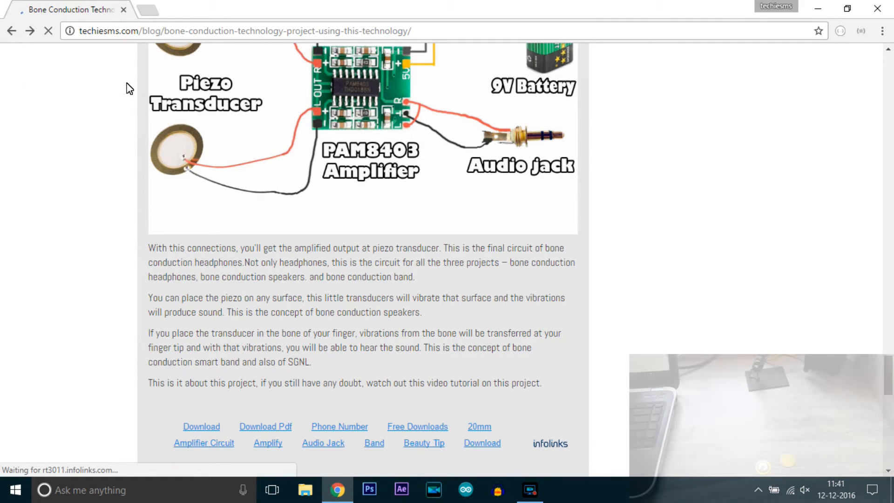
scroll(down, 3)
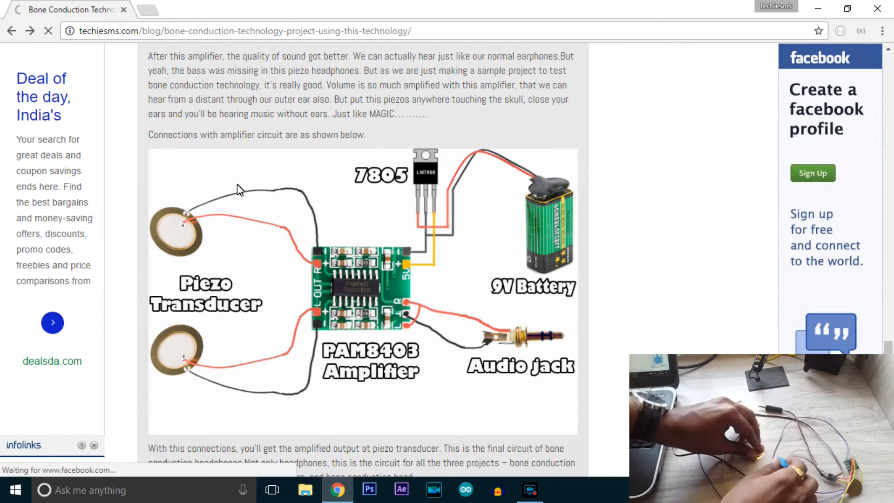
click(48, 31)
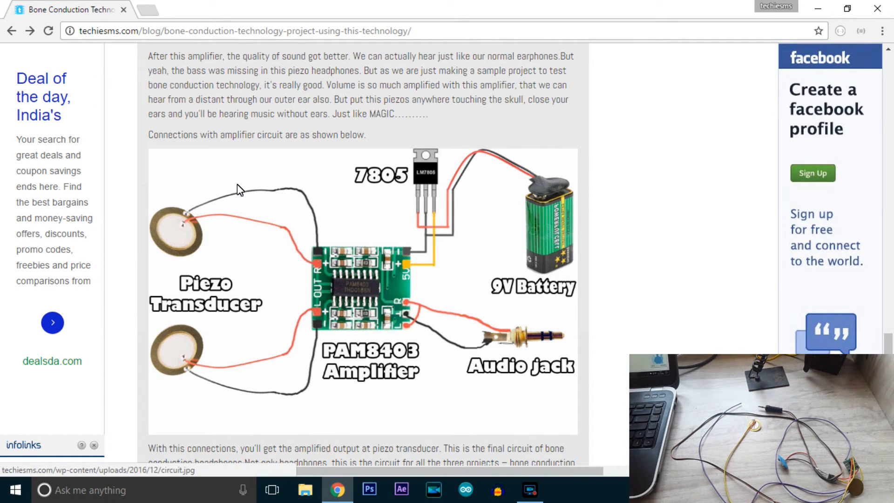